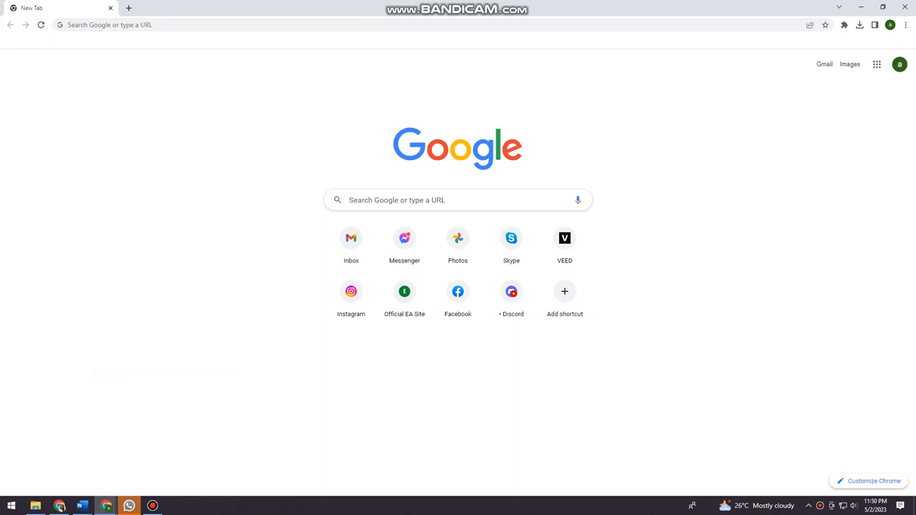
# Search 'drive google' from the address bar to reach drive.google.com
pyautogui.write('drive google')
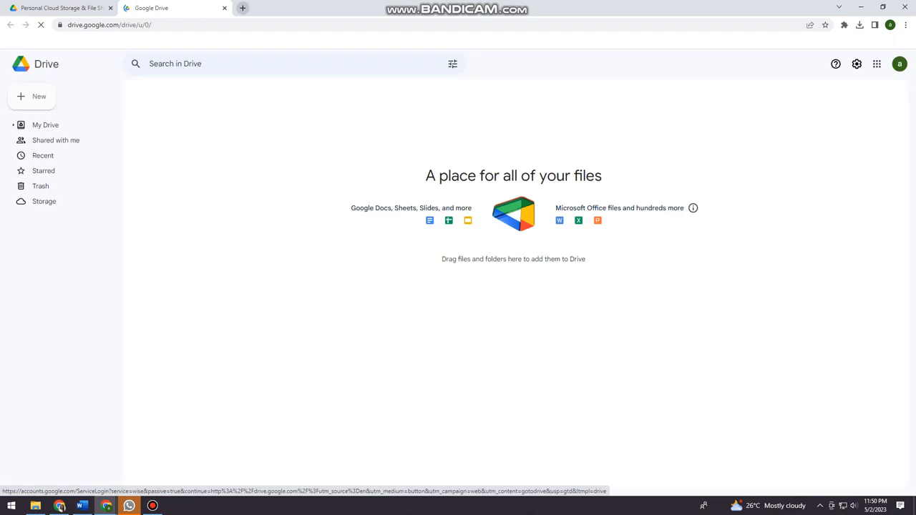
# Load gmail.com in a new tab and land on the Inbox
pyautogui.click(45, 124)
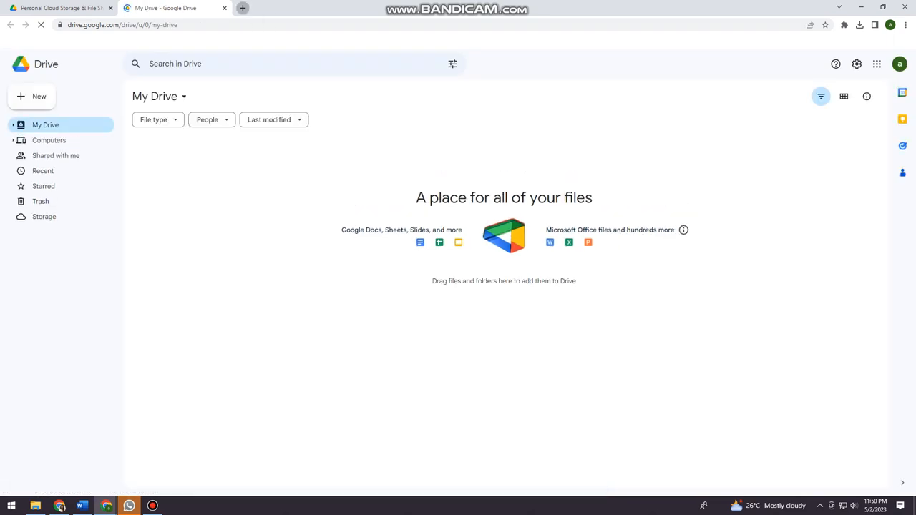
pyautogui.write('gmail.com')
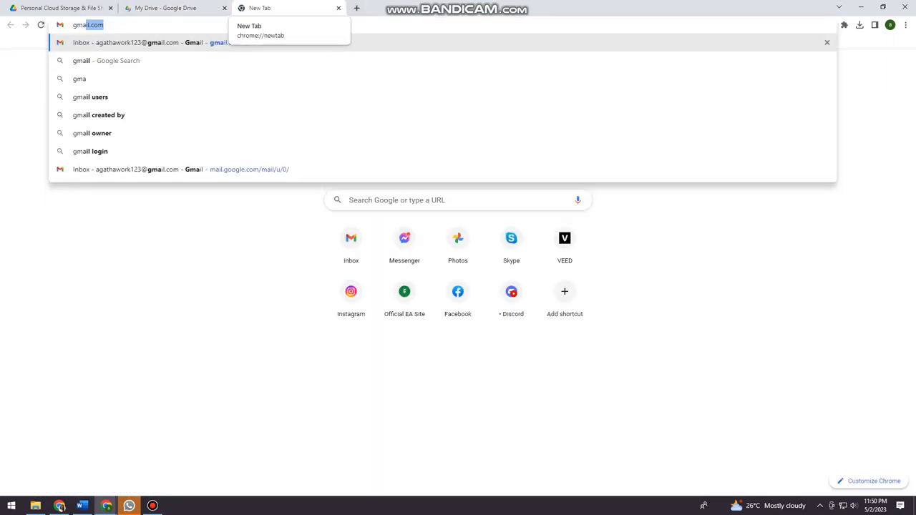
pyautogui.click(137, 43)
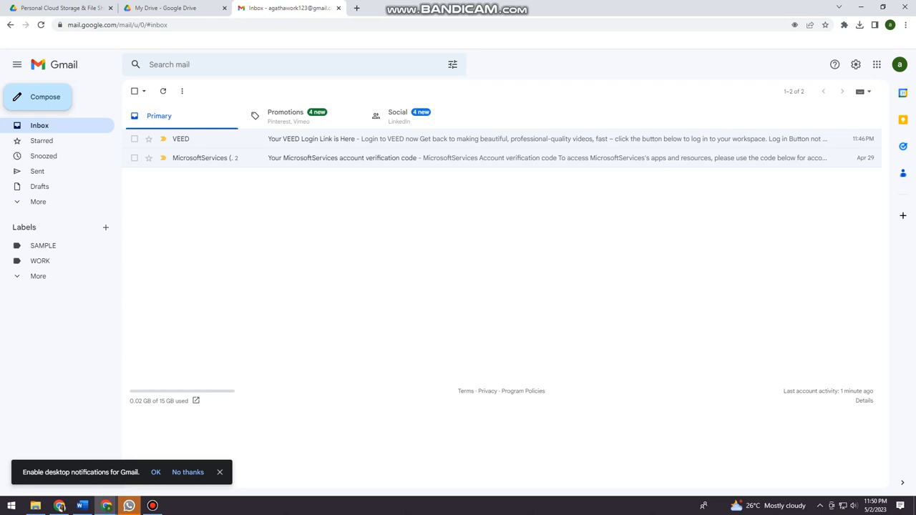
# Start a blank New Message via Compose, then return to the My Drive tab
pyautogui.click(45, 96)
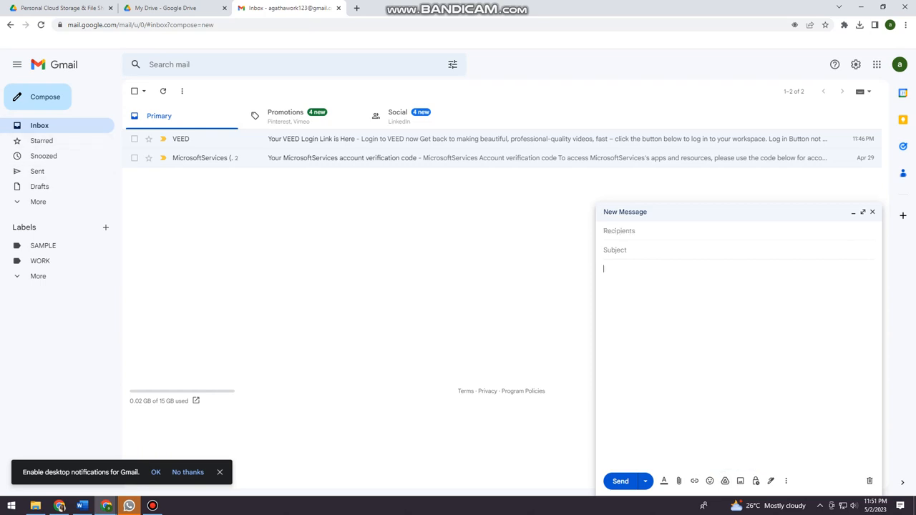
pyautogui.click(171, 8)
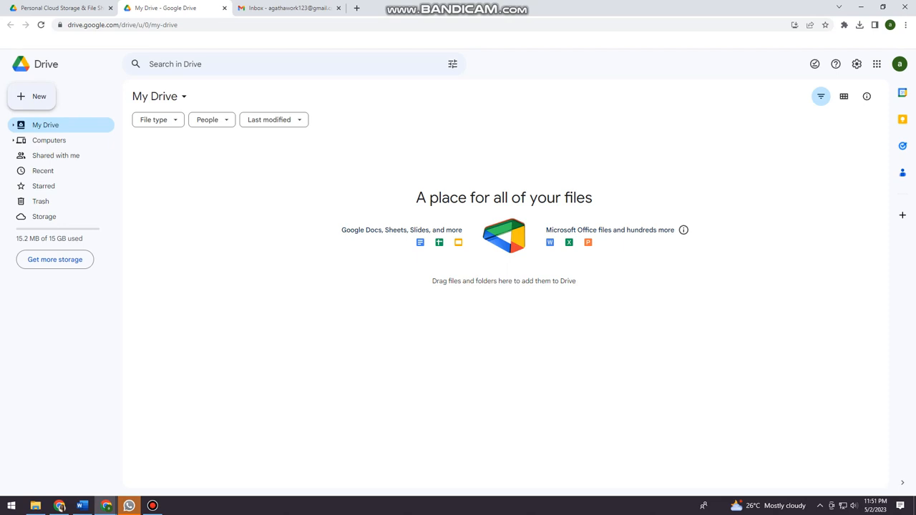
# Upload RPReplay_Final1682697353.mp4 into My Drive through New > File upload
pyautogui.click(32, 96)
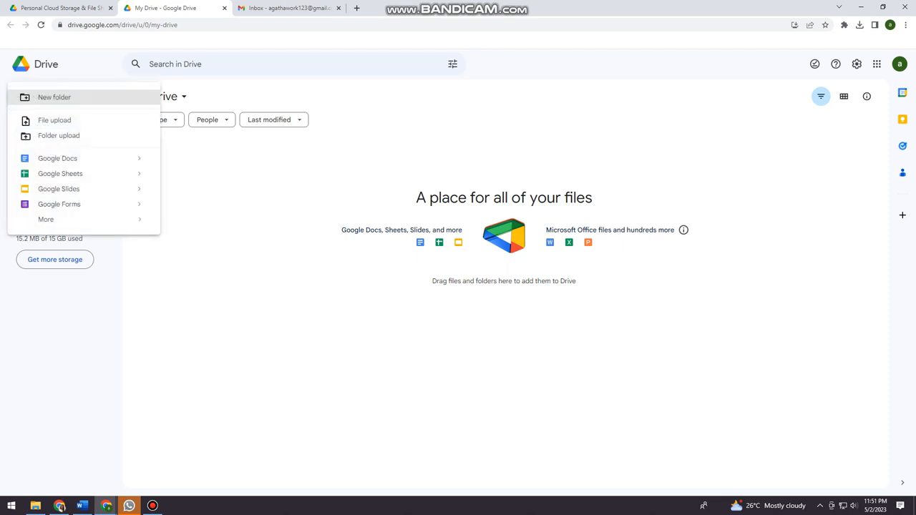
pyautogui.moveTo(55, 119)
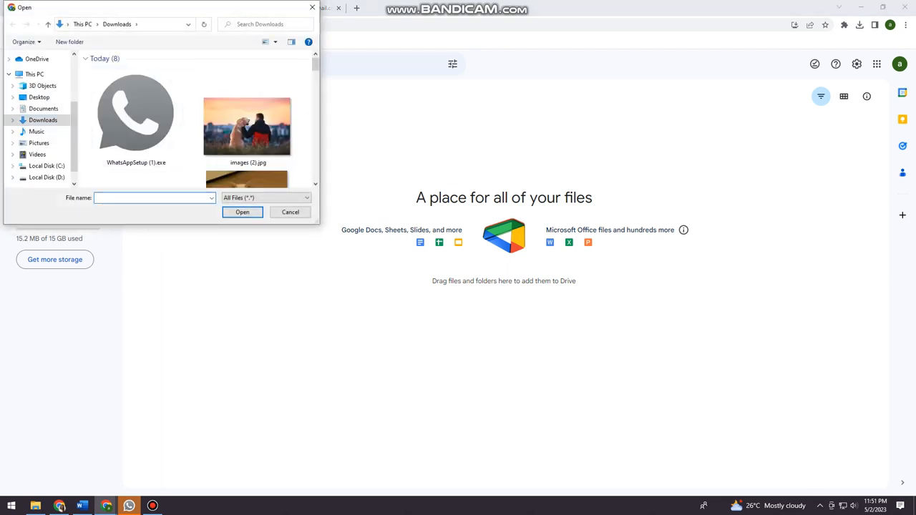
pyautogui.click(290, 212)
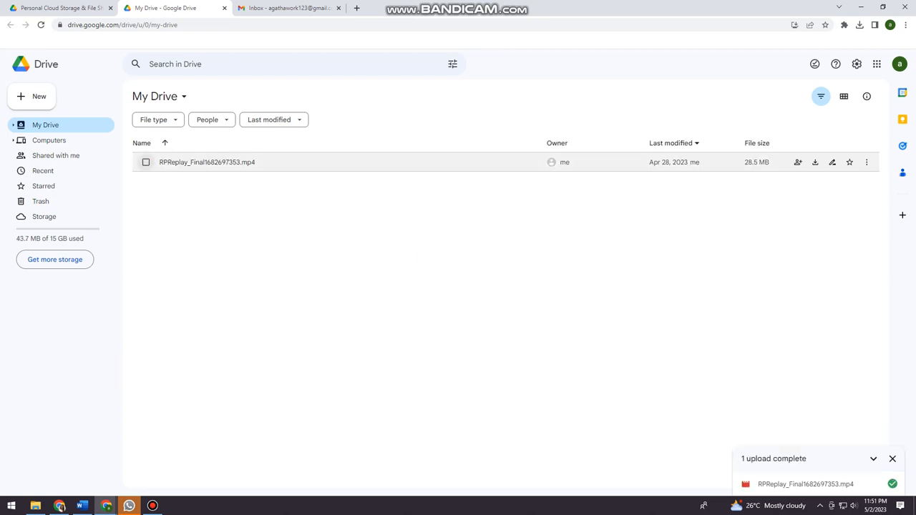
# Select the uploaded mp4 file in My Drive for sharing
pyautogui.click(146, 161)
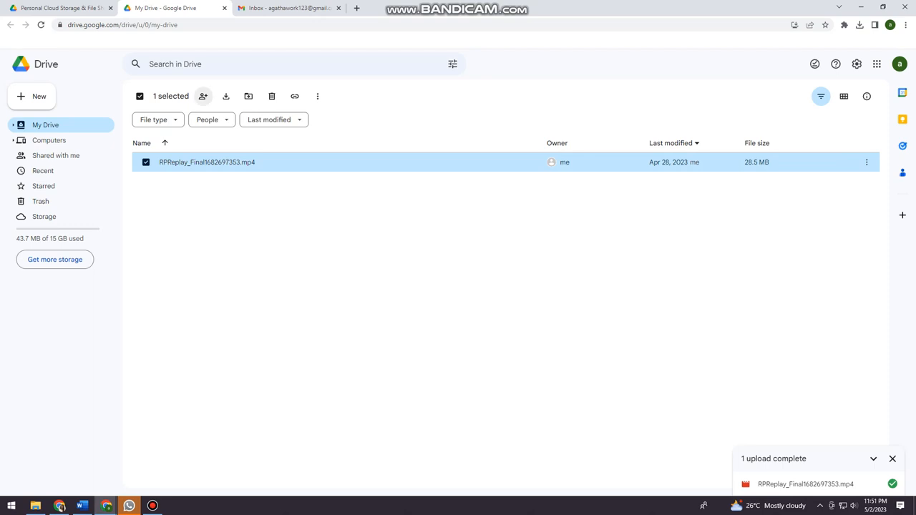
pyautogui.moveTo(203, 96)
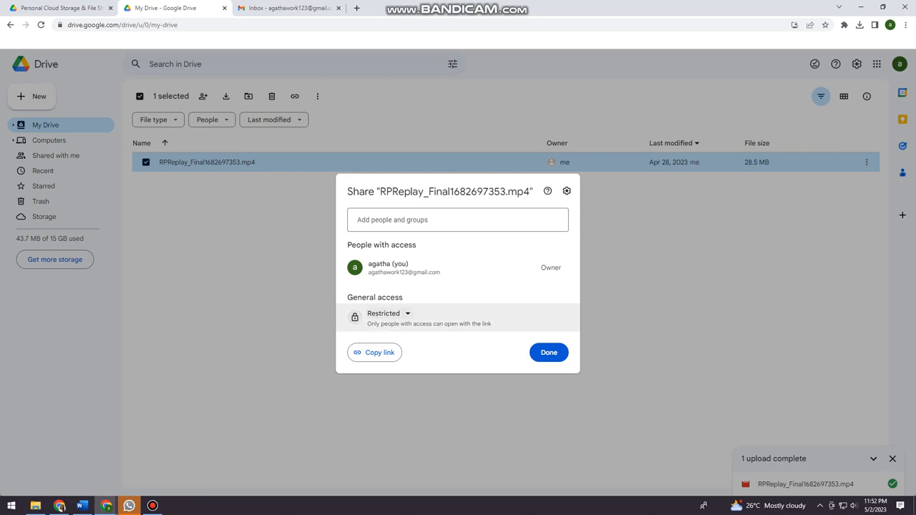
# Set General access to 'Anyone with the link' as Viewer, copy the link and finish
pyautogui.click(389, 312)
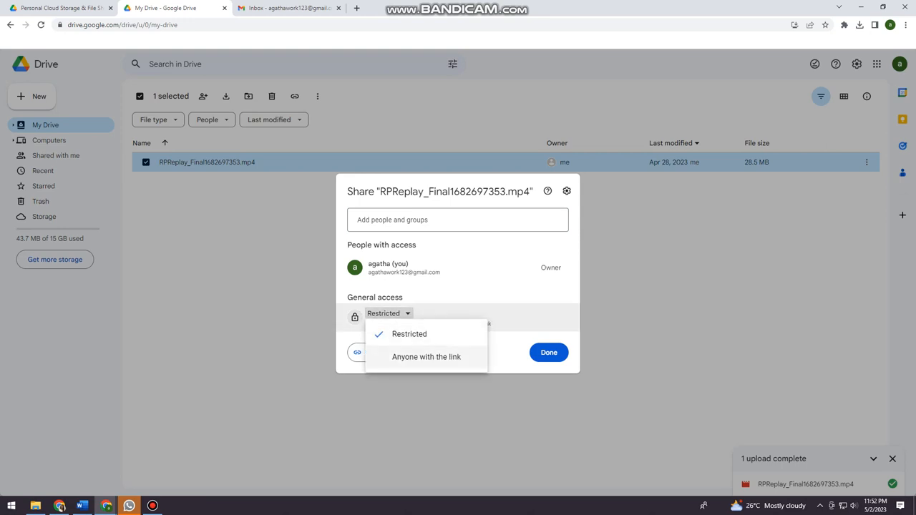
pyautogui.click(425, 357)
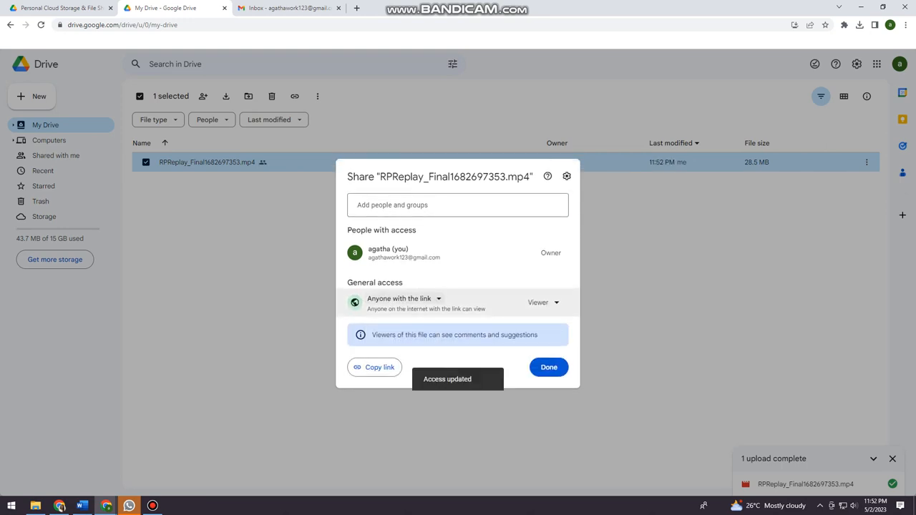
pyautogui.click(398, 299)
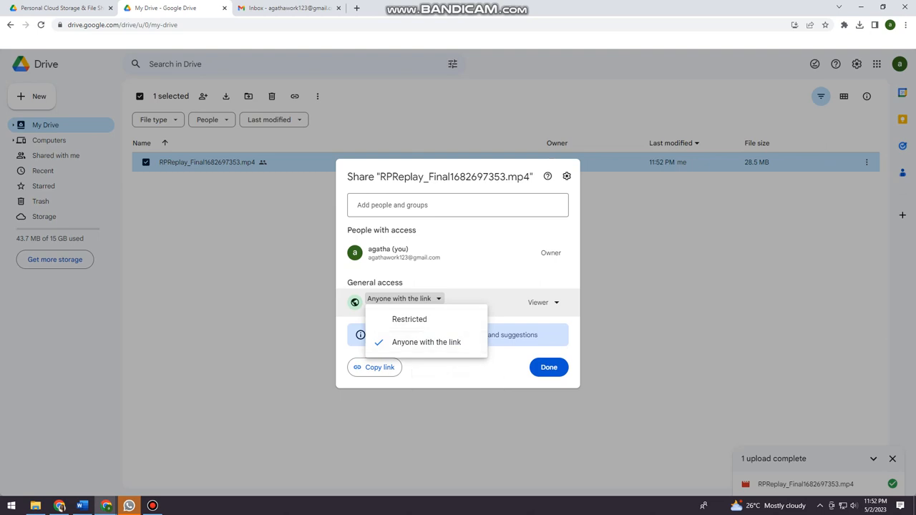
pyautogui.click(425, 342)
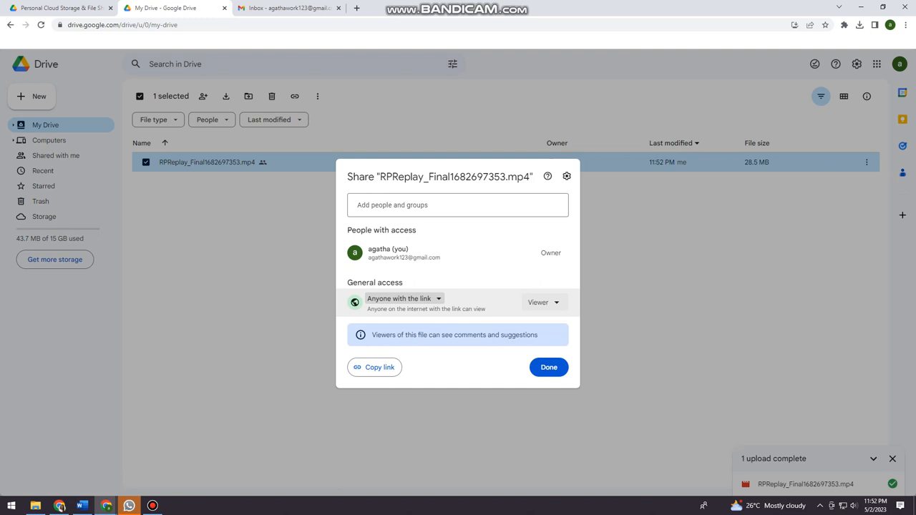
pyautogui.click(544, 302)
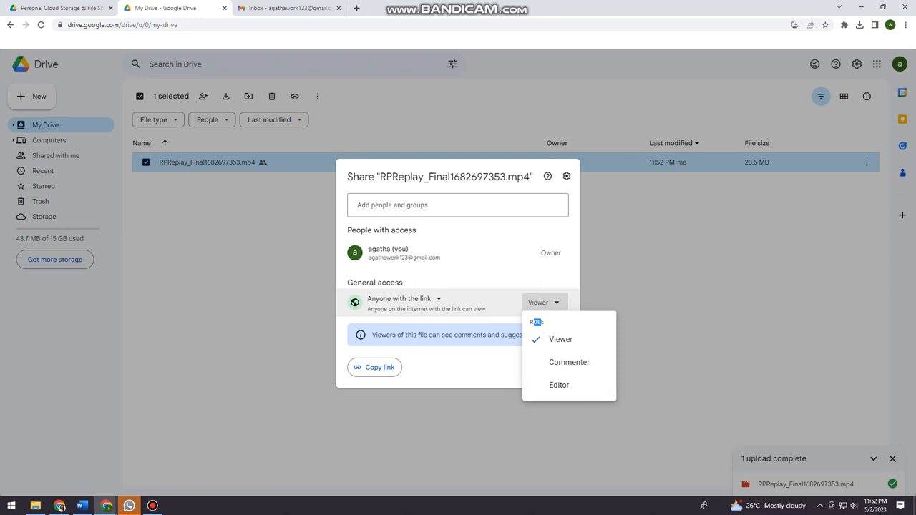
pyautogui.click(561, 339)
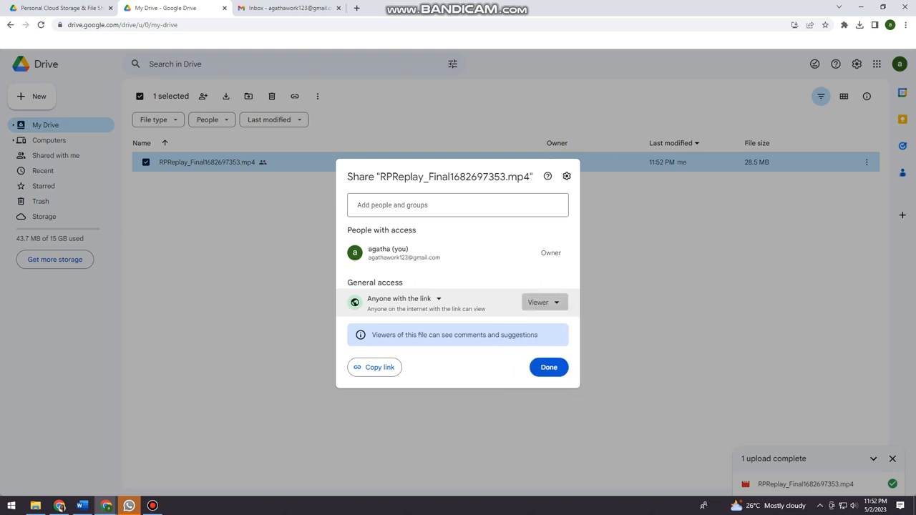
pyautogui.click(375, 367)
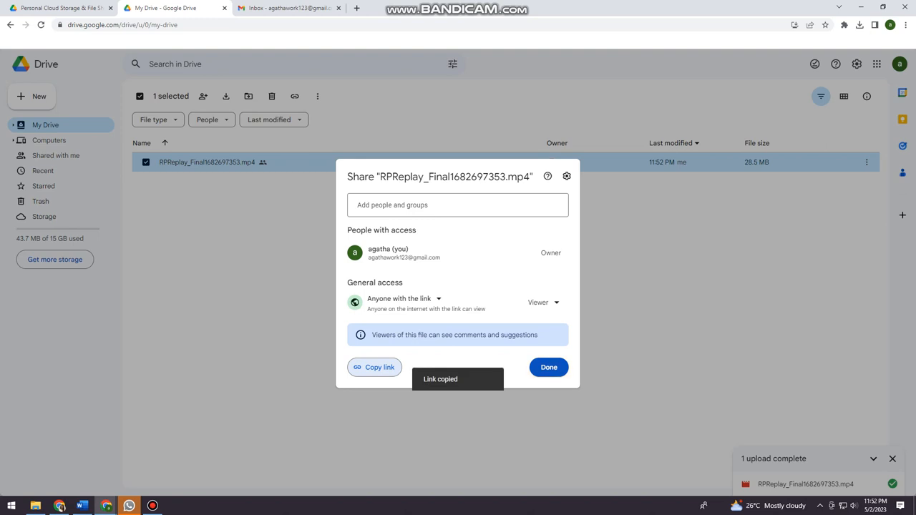
pyautogui.click(548, 367)
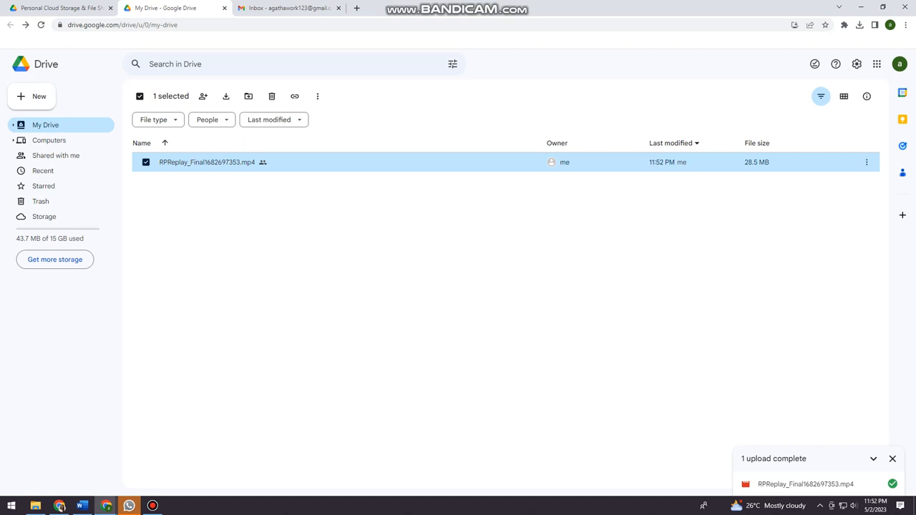
pyautogui.click(286, 8)
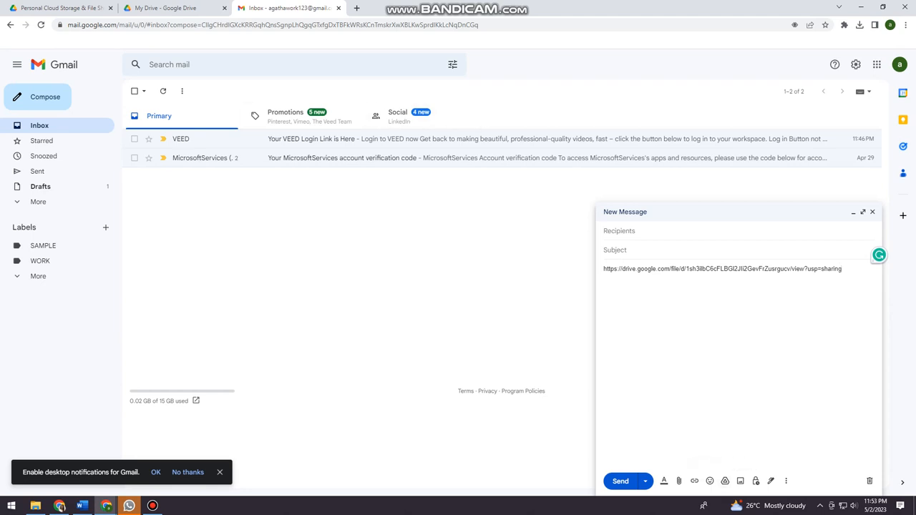
pyautogui.moveTo(725, 481)
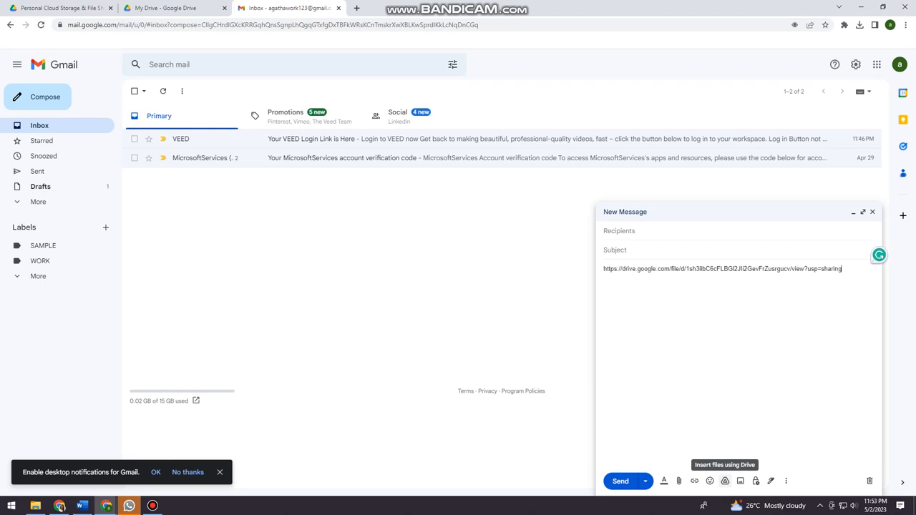
# Bring up the 'Insert files using Drive' picker from the compose toolbar
pyautogui.click(740, 481)
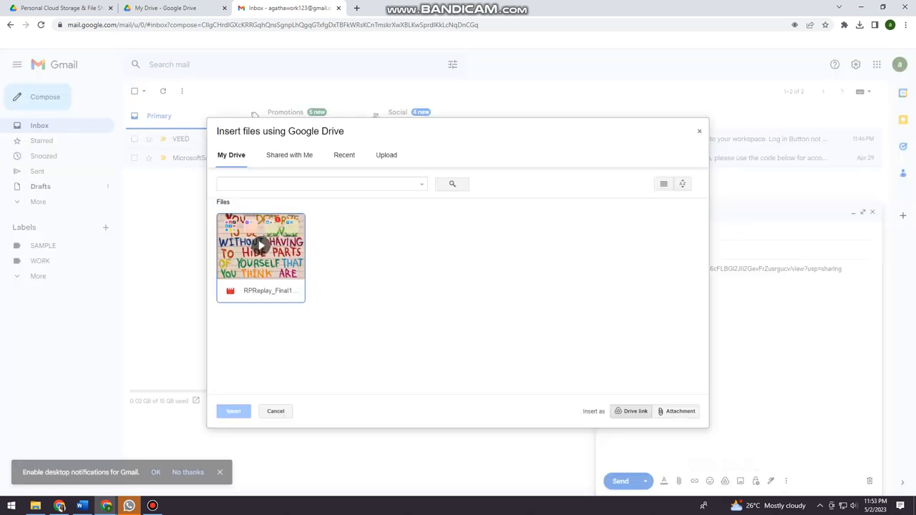
# Insert RPReplay_Final1682697353.mp4 from My Drive into the draft as a Drive link
pyautogui.click(261, 247)
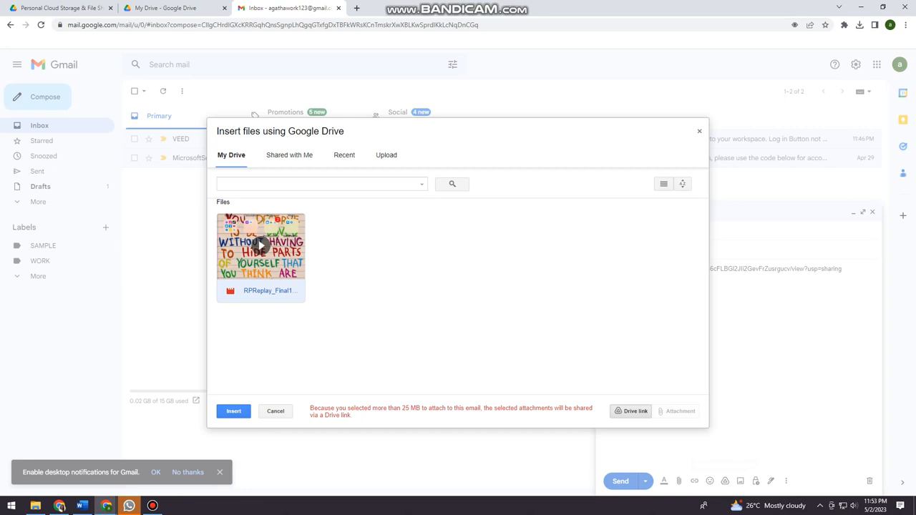
pyautogui.click(233, 411)
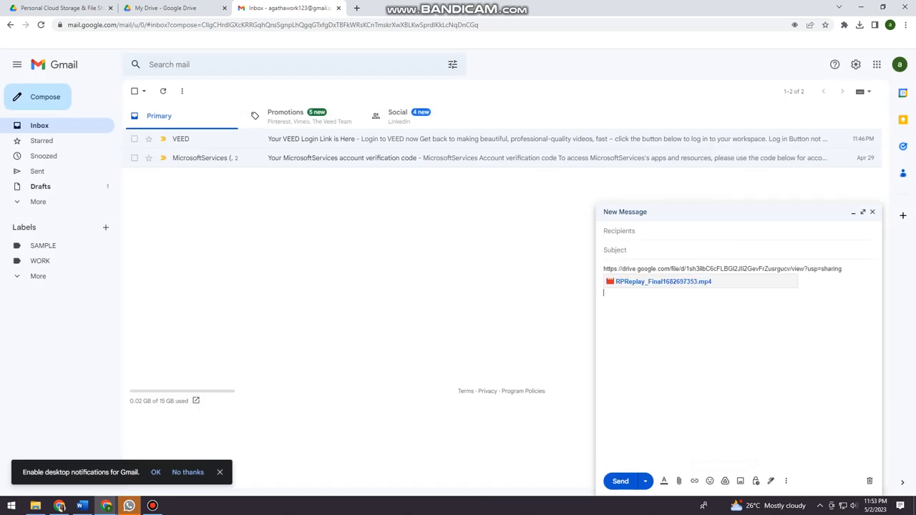